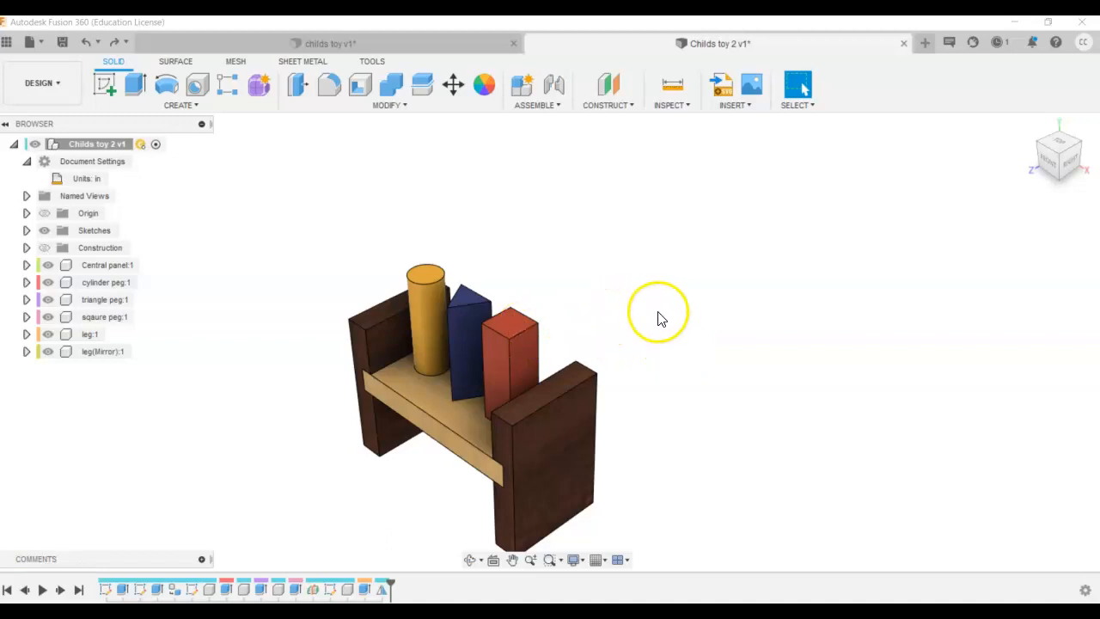
{"action": "mouse_move", "coordinate": [725, 310]}
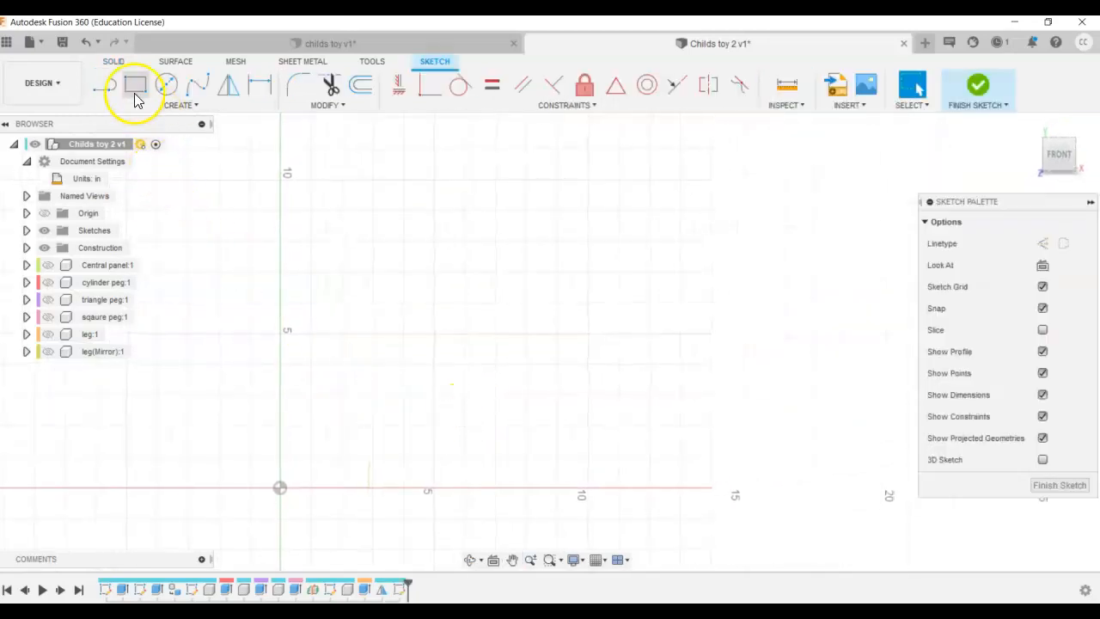
Sketch a 0.875 × 3.00 rectangle with two circles on its right edge, aligned by a Horizontal/Vertical constraint
{"action": "left_click", "coordinate": [134, 86]}
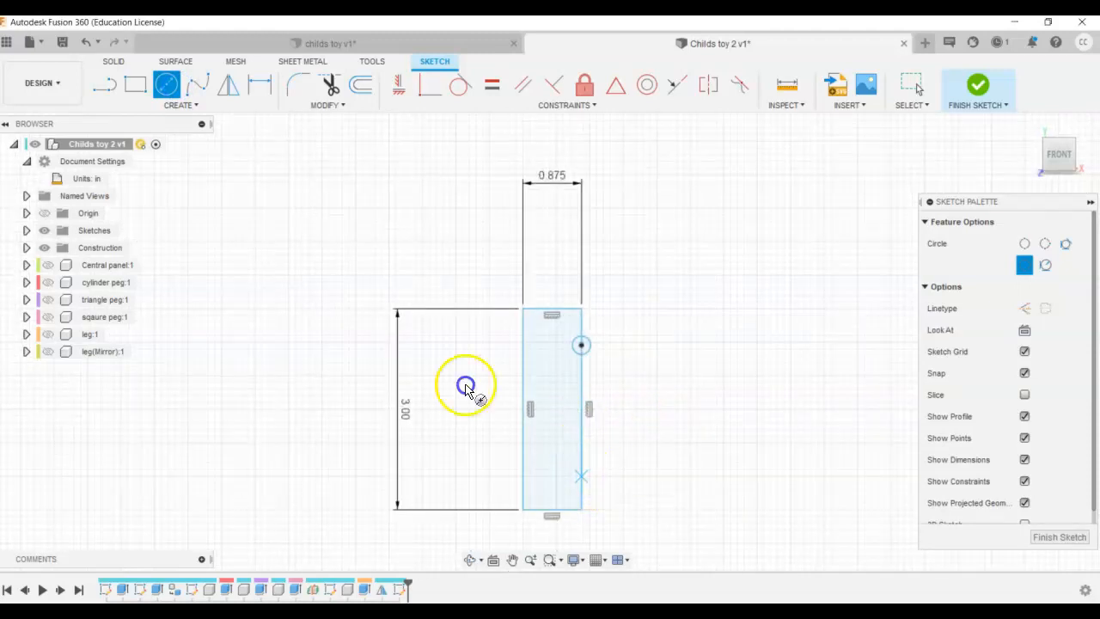
{"action": "right_click", "coordinate": [464, 385]}
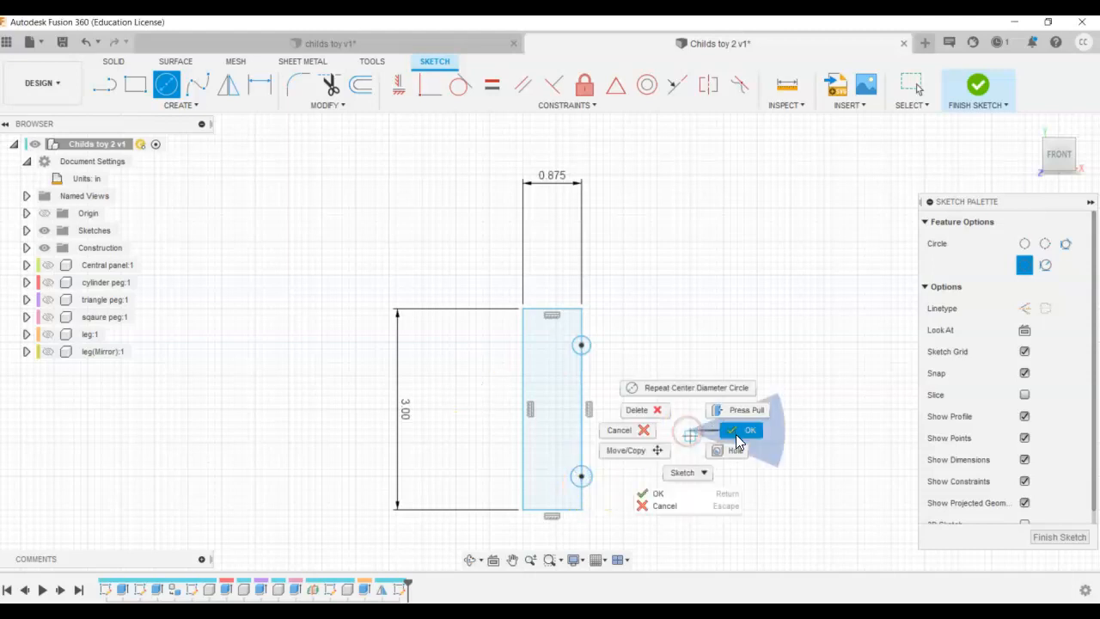
{"action": "left_click", "coordinate": [743, 429]}
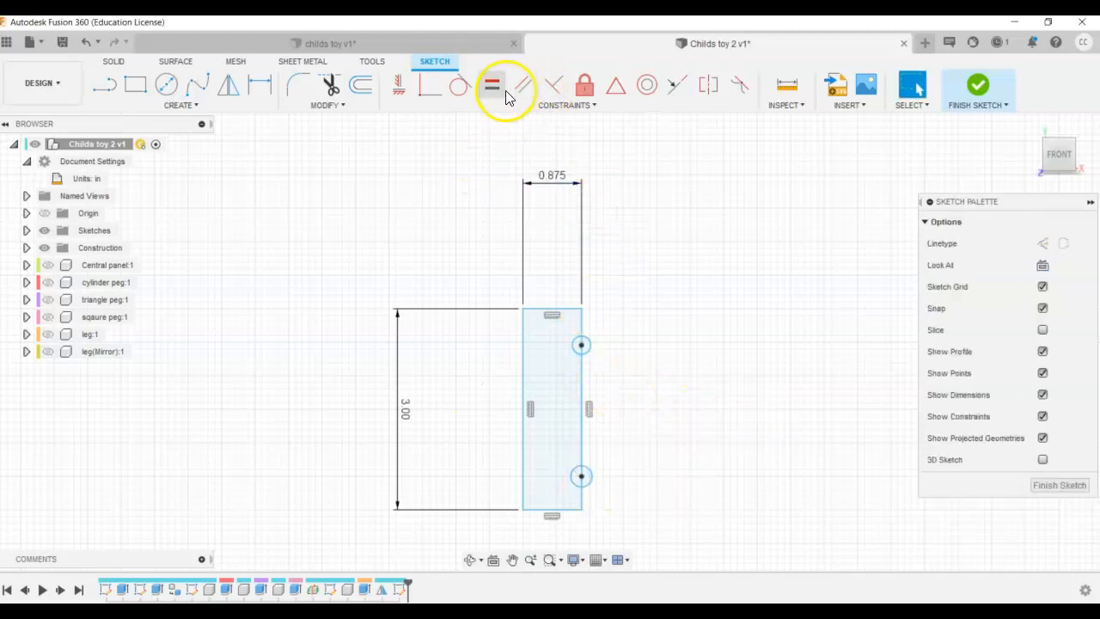
{"action": "left_click", "coordinate": [492, 86]}
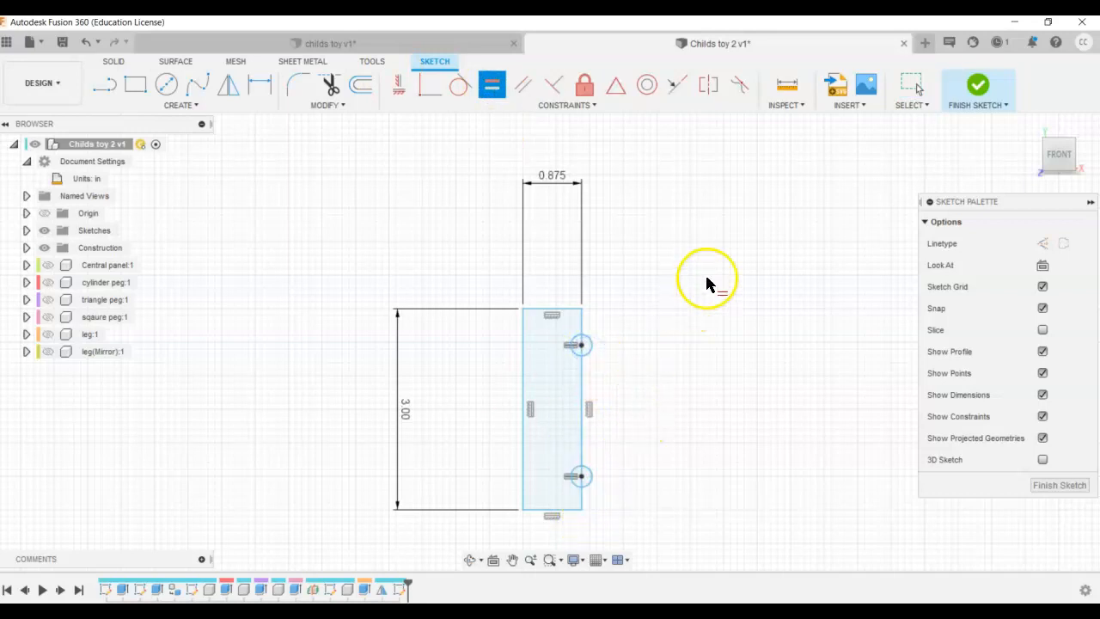
{"action": "mouse_move", "coordinate": [984, 89]}
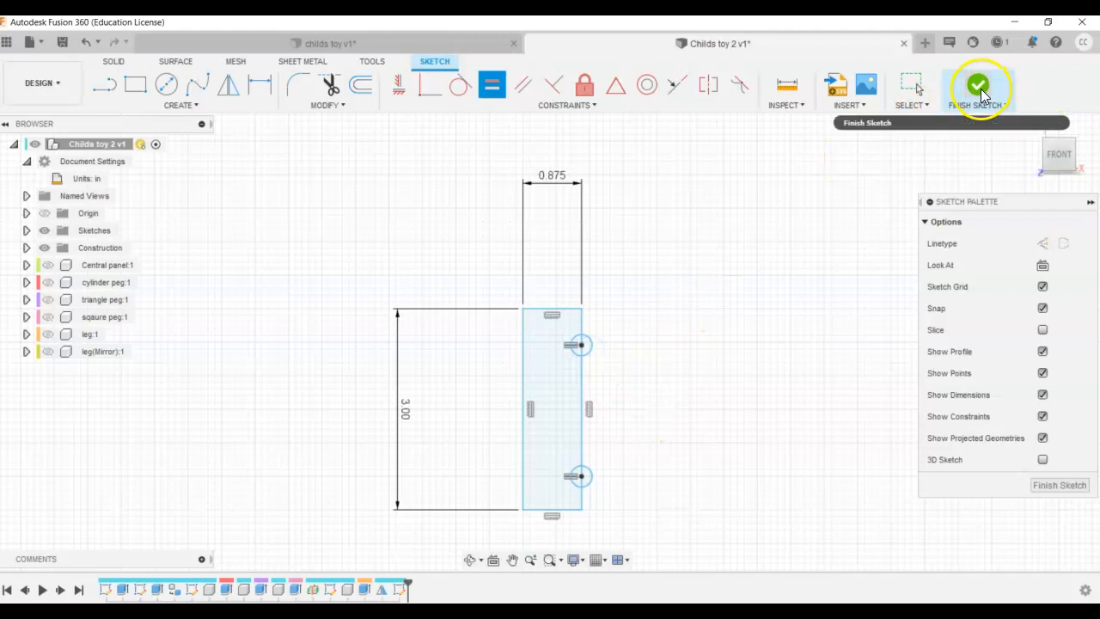
Finish the sketch and revolve the rectangle profile about its edge into grooved cylindrical Body2
{"action": "left_click", "coordinate": [979, 90]}
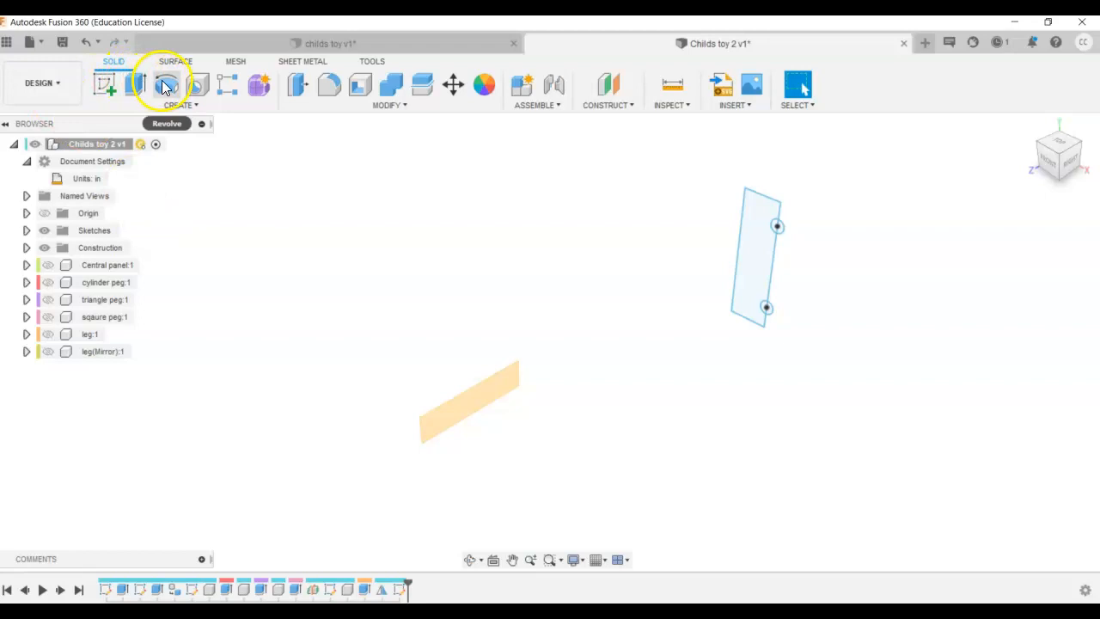
{"action": "left_click", "coordinate": [165, 84]}
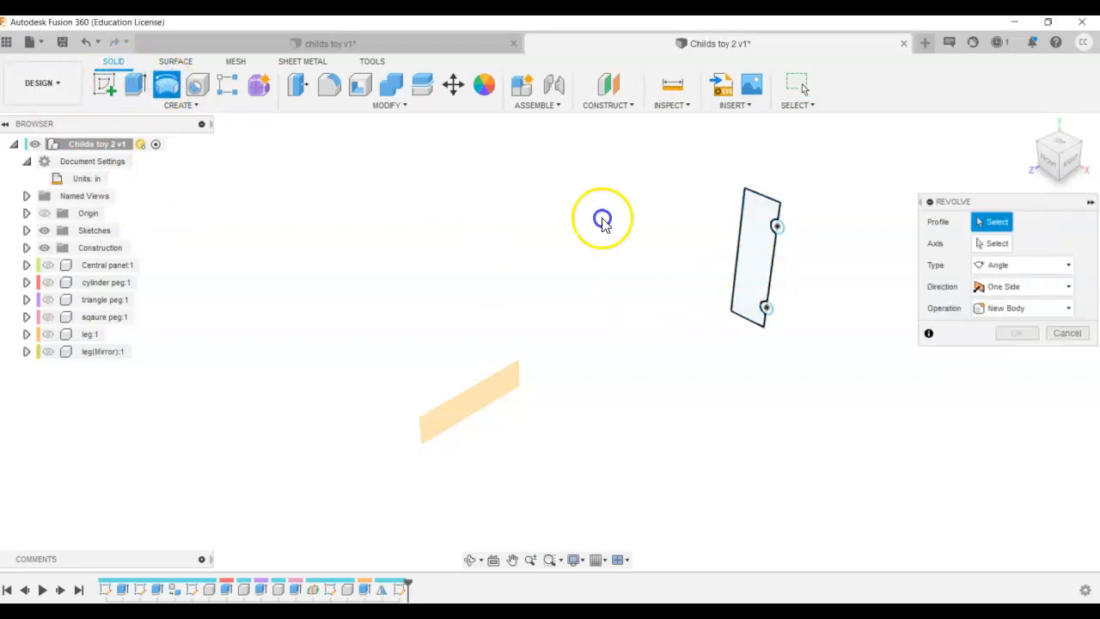
{"action": "left_click", "coordinate": [760, 258]}
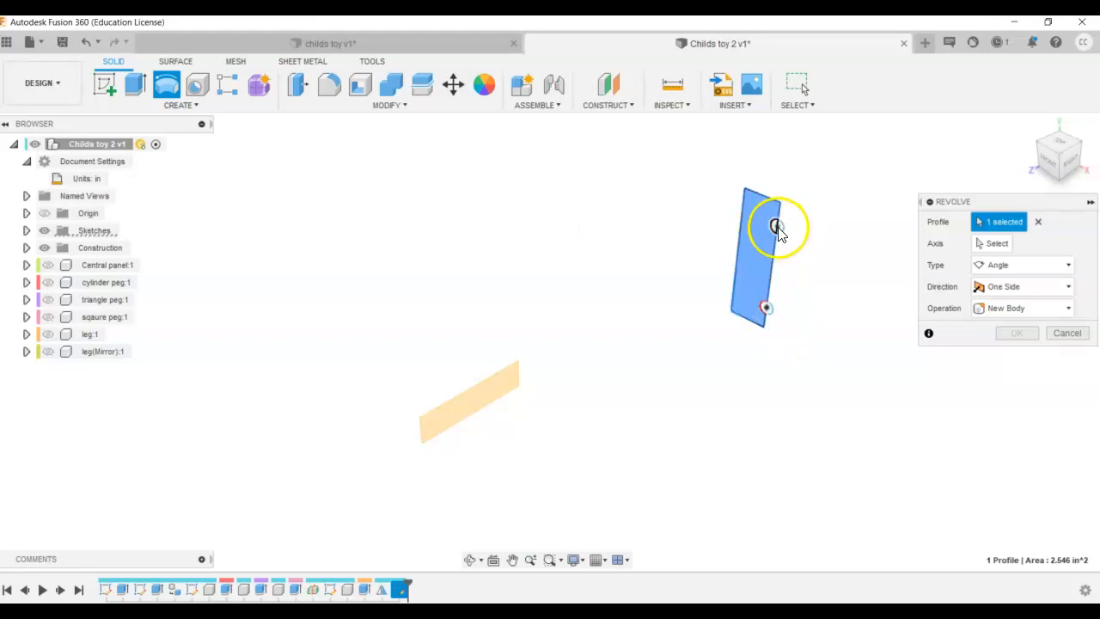
{"action": "mouse_move", "coordinate": [997, 312]}
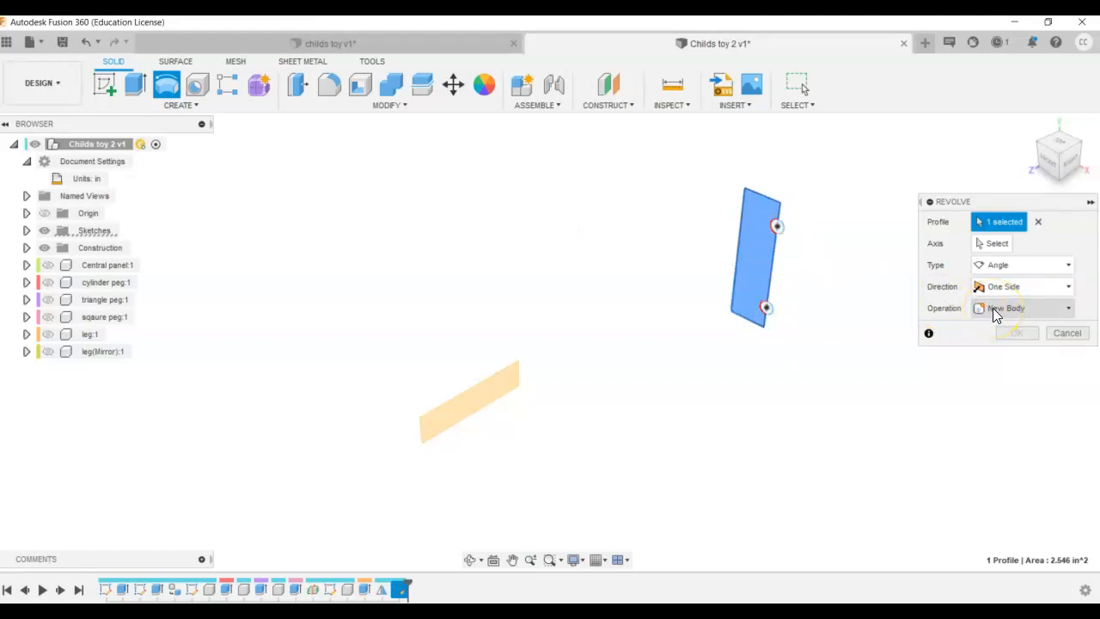
{"action": "left_click", "coordinate": [996, 244]}
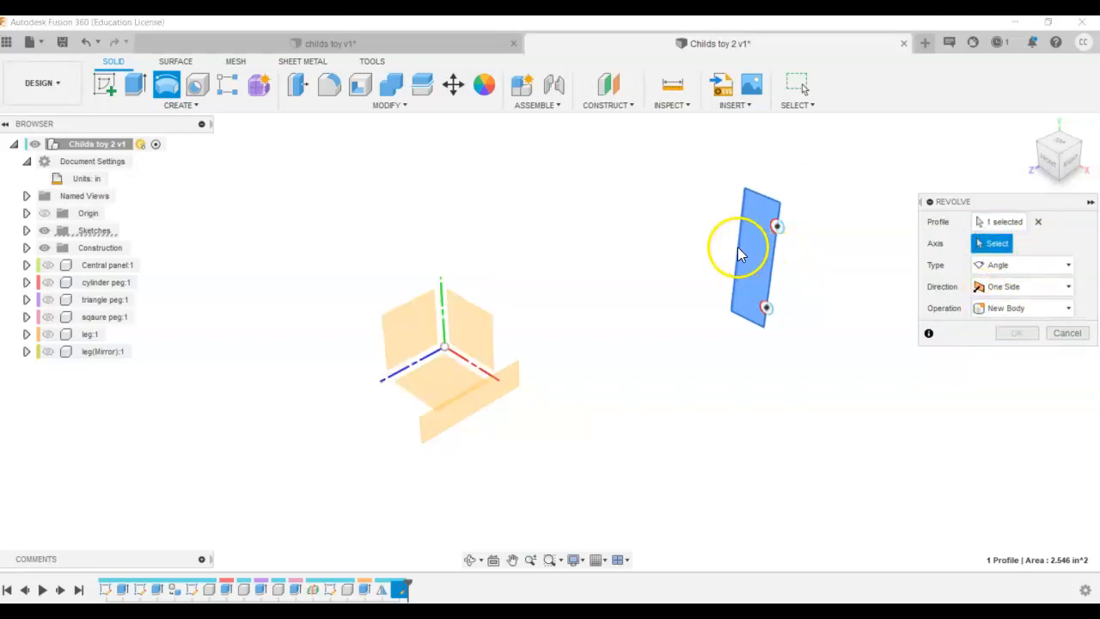
{"action": "left_click", "coordinate": [1015, 334]}
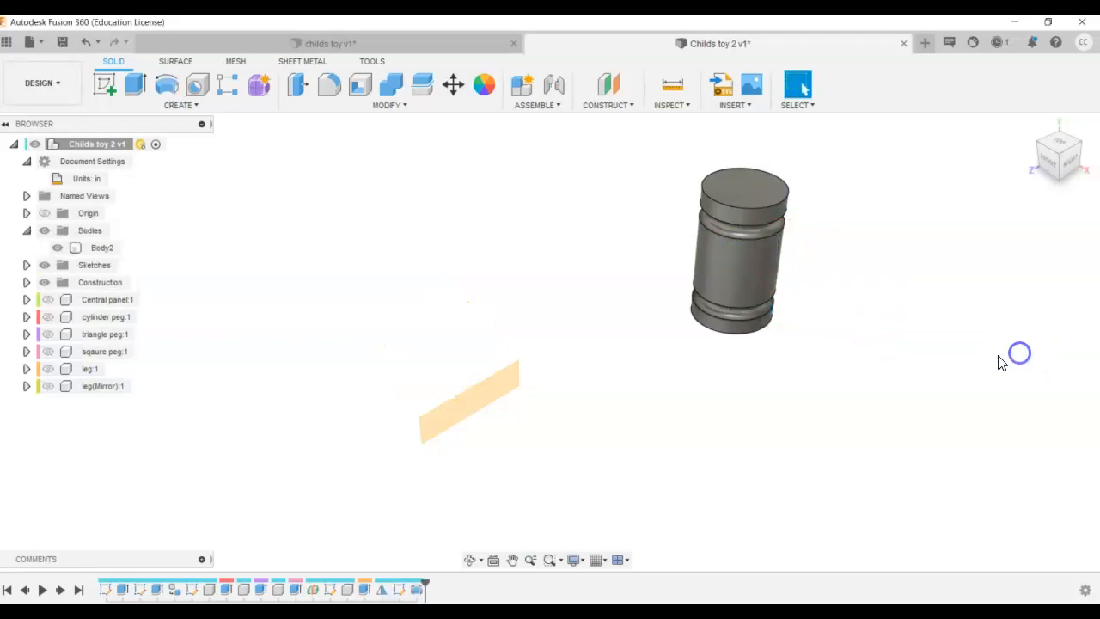
{"action": "mouse_move", "coordinate": [990, 203]}
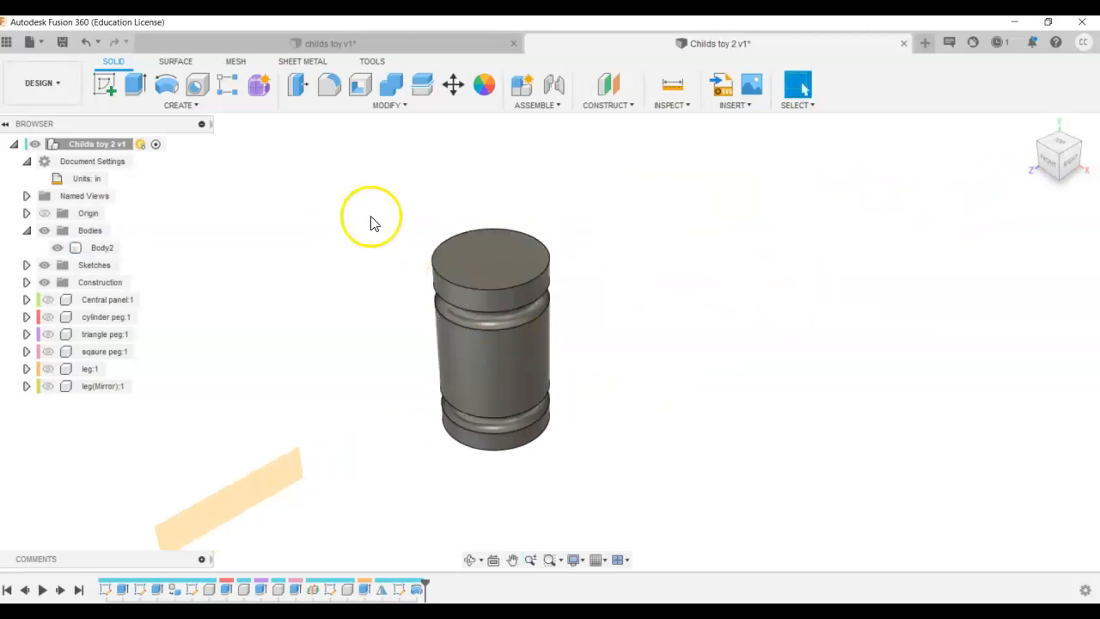
{"action": "mouse_move", "coordinate": [609, 104]}
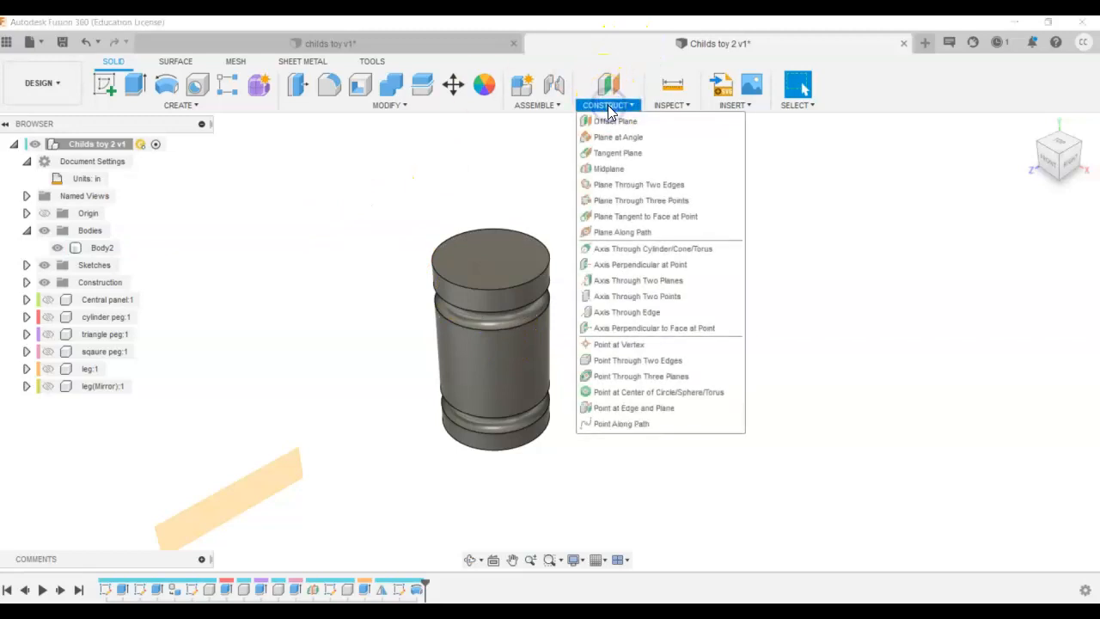
{"action": "mouse_move", "coordinate": [617, 151]}
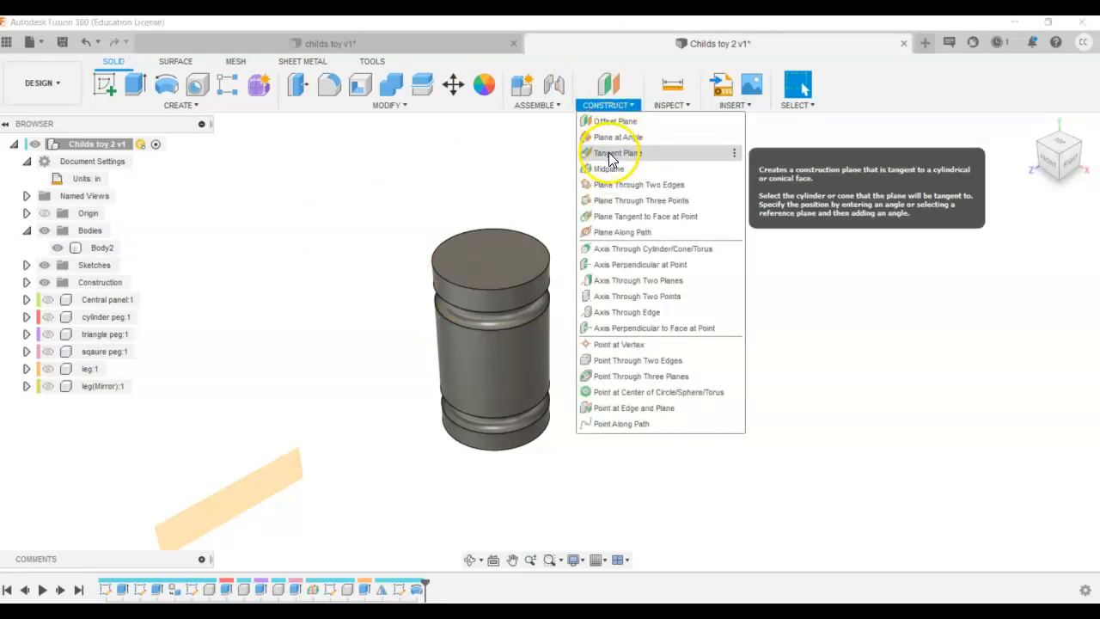
Create a construction plane tangent to the cylinder's curved side face
{"action": "left_click", "coordinate": [612, 151]}
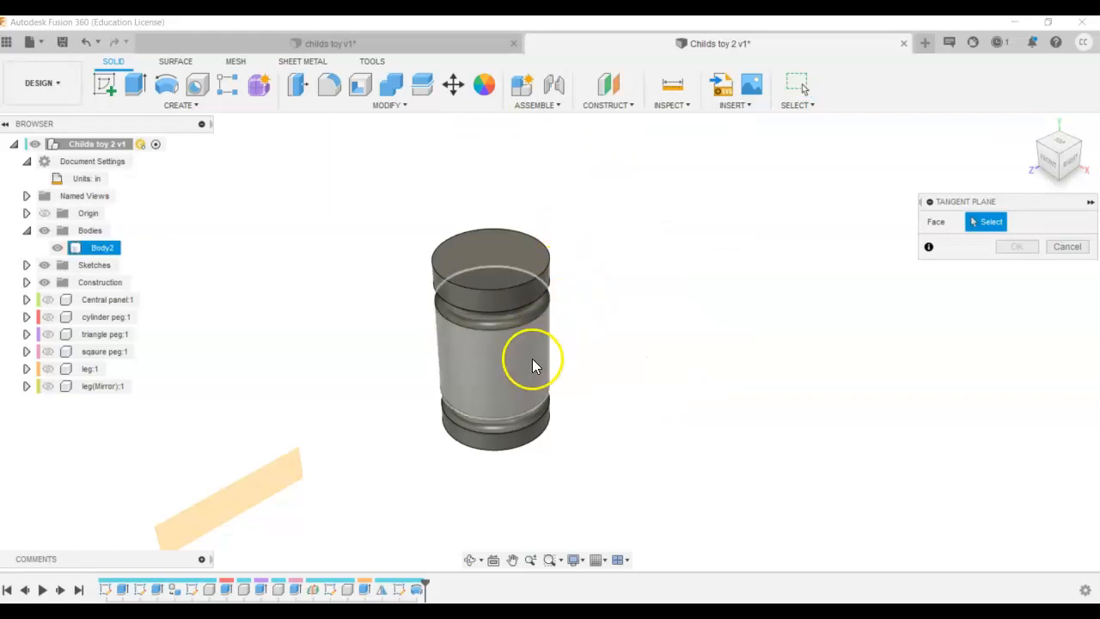
{"action": "left_click", "coordinate": [524, 365]}
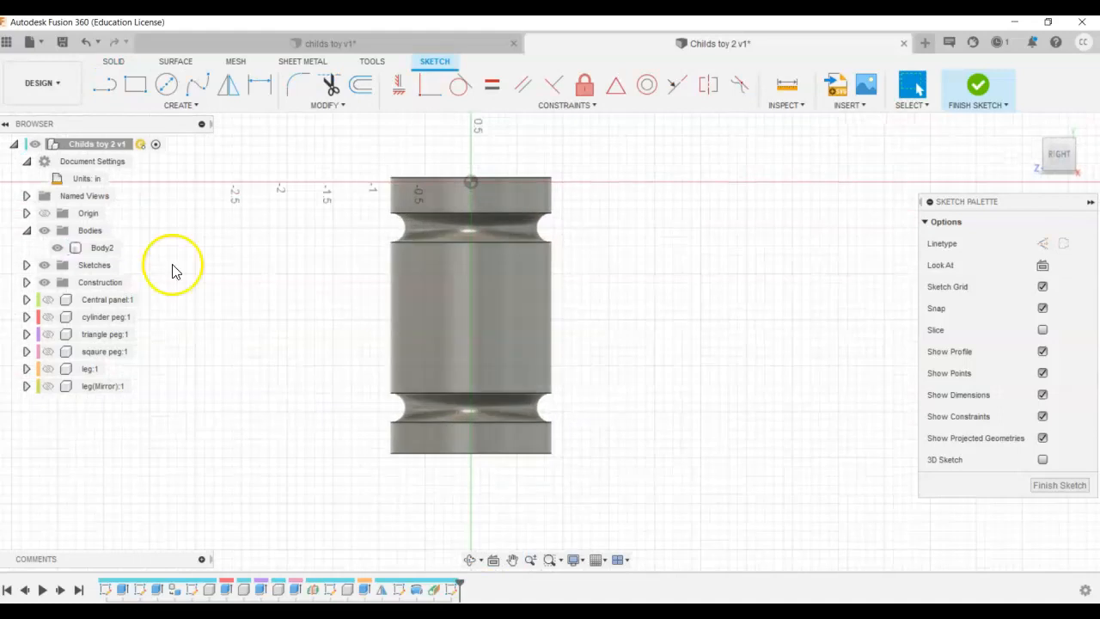
Sketch a dimensioned centre-diameter circle on the tangent plane and finish the sketch
{"action": "left_click", "coordinate": [167, 86]}
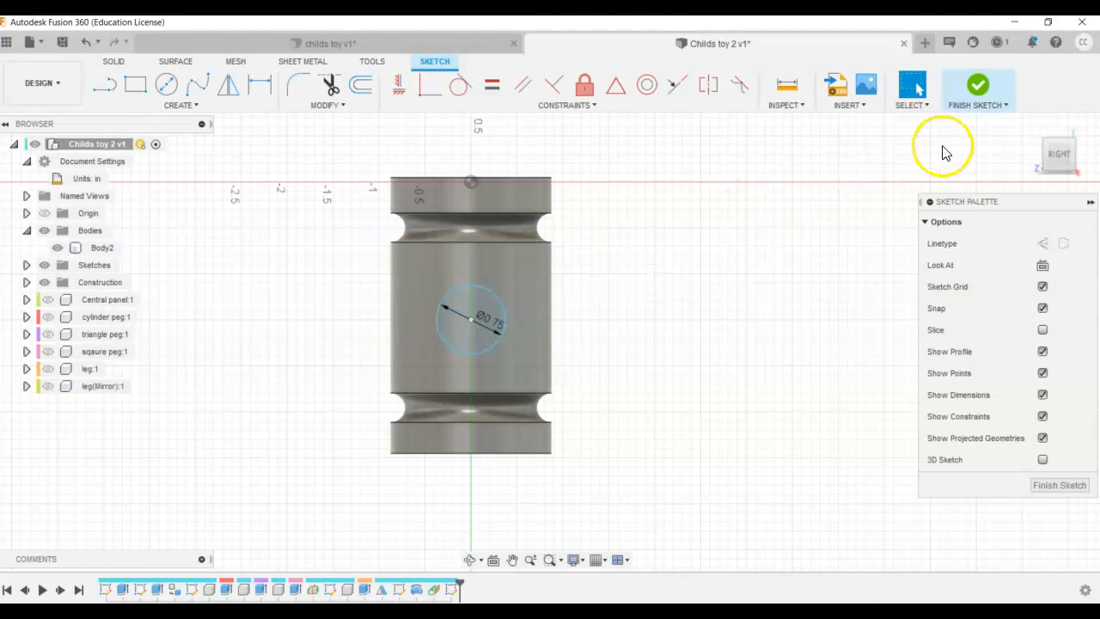
{"action": "mouse_move", "coordinate": [1058, 43]}
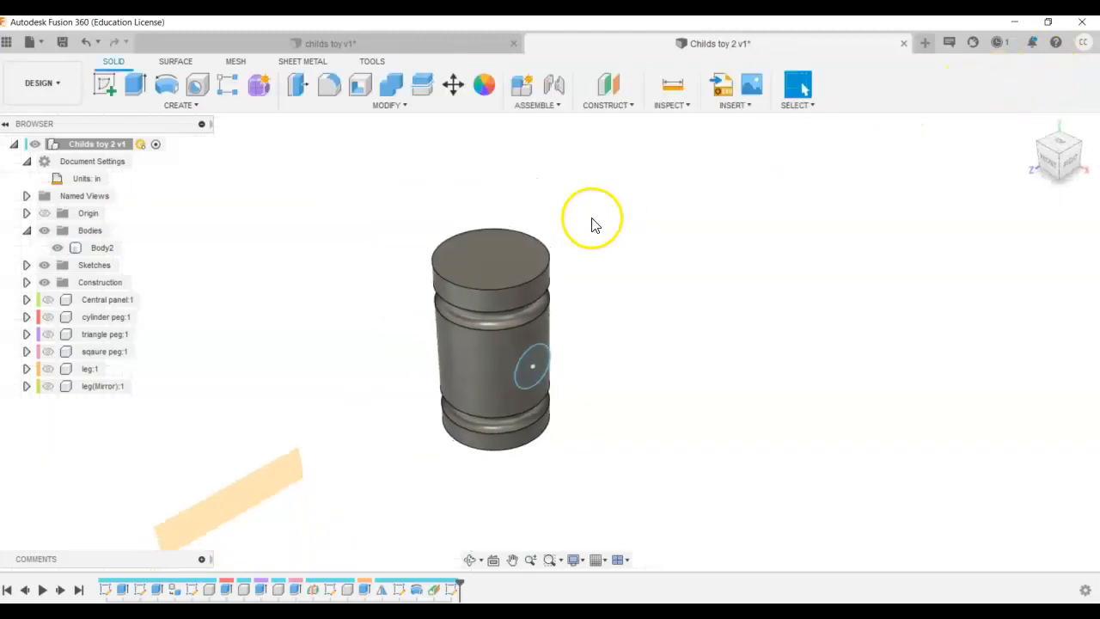
{"action": "mouse_move", "coordinate": [175, 84]}
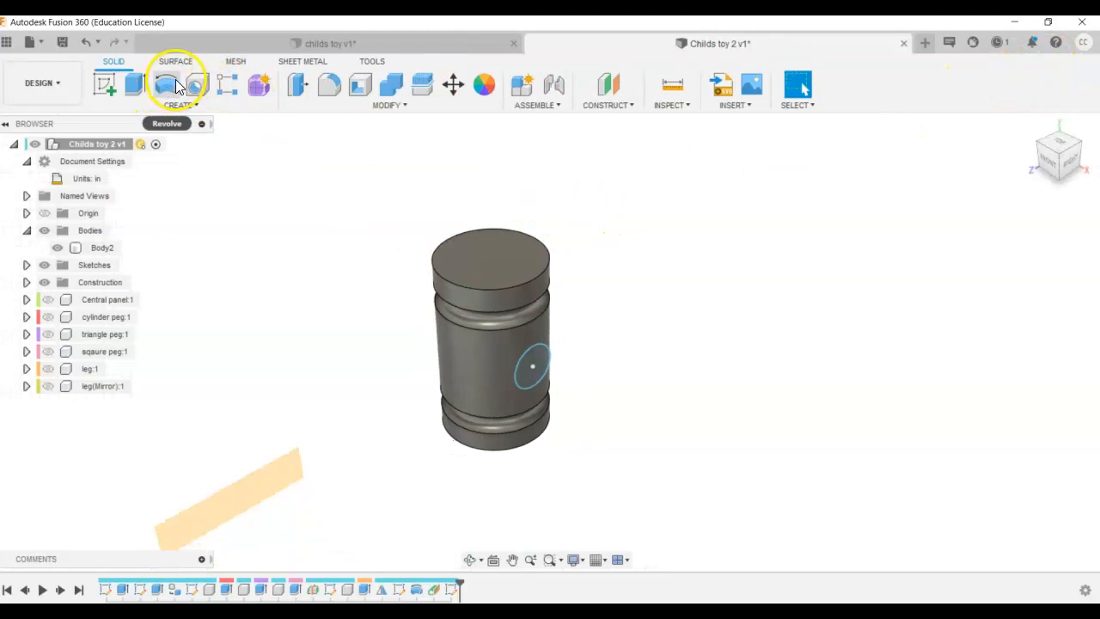
Cut the circle profile 0.50 in into the side of the cylindrical head
{"action": "left_click", "coordinate": [529, 365]}
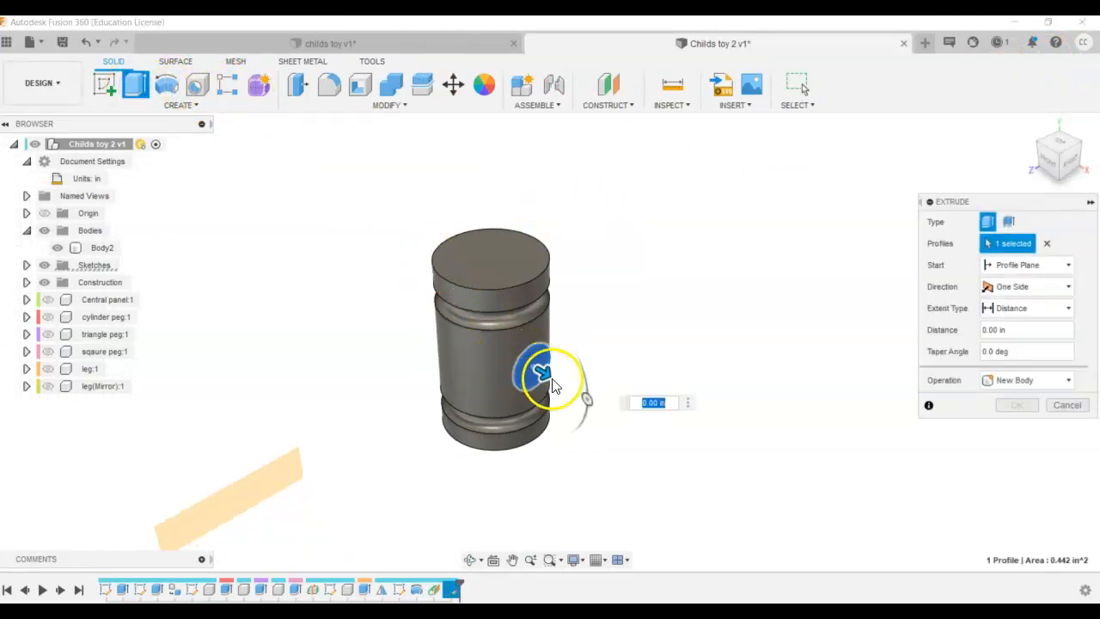
{"action": "mouse_move", "coordinate": [1001, 371]}
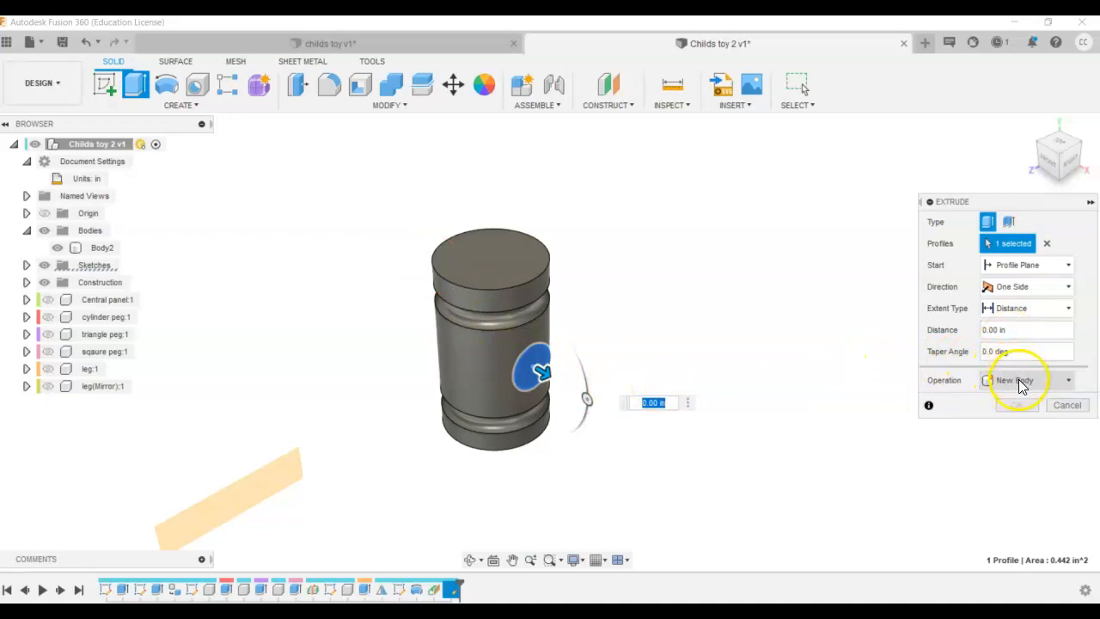
{"action": "left_click", "coordinate": [1027, 380]}
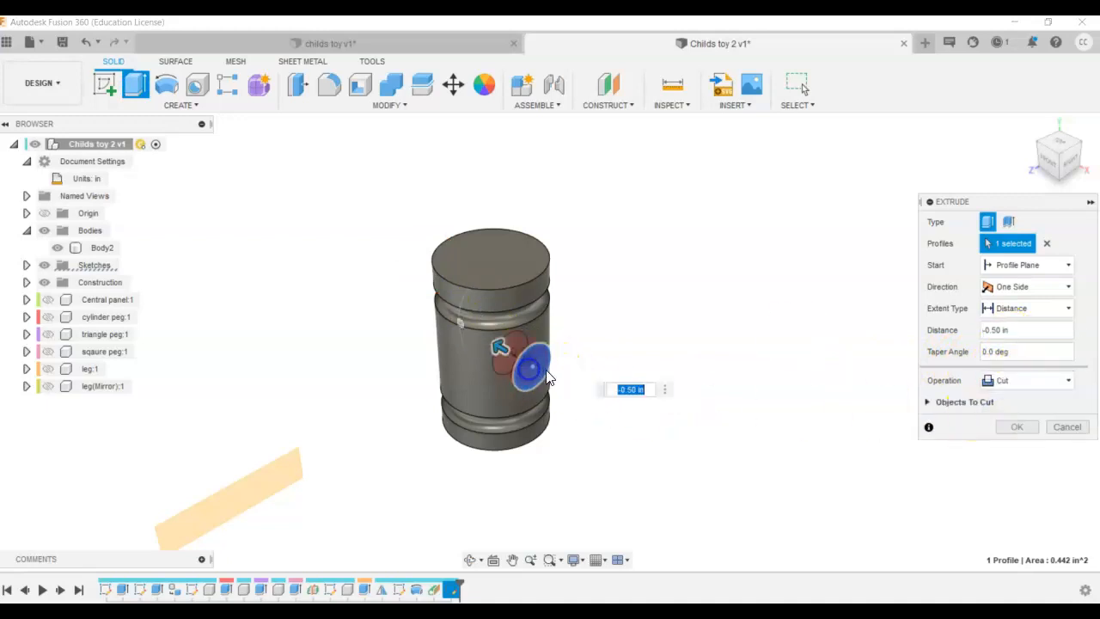
{"action": "left_click", "coordinate": [628, 388]}
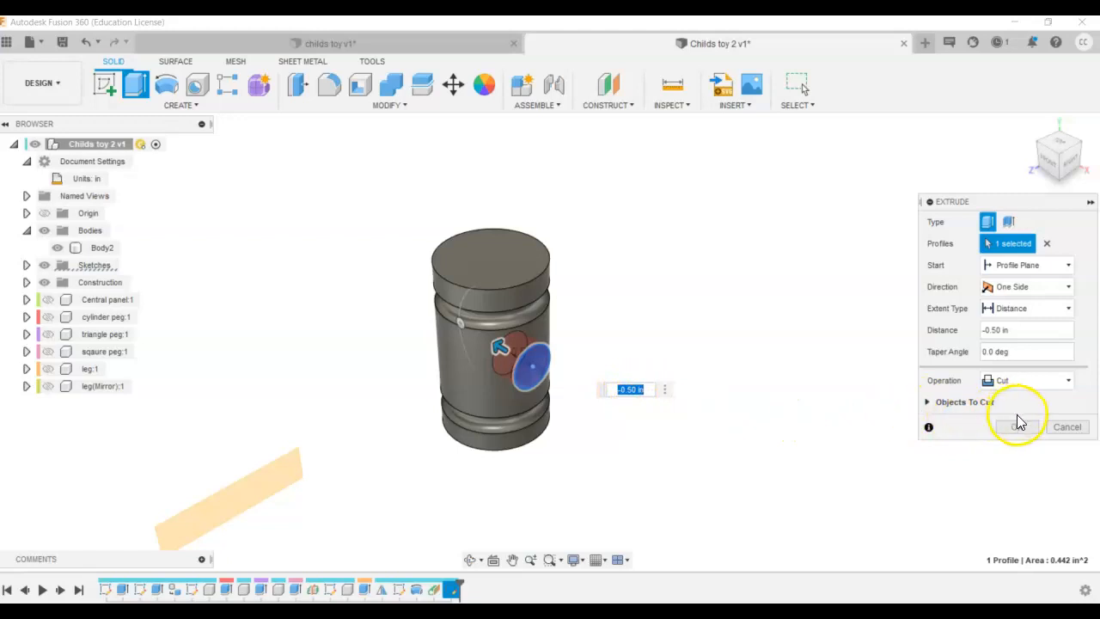
{"action": "left_click", "coordinate": [1021, 426]}
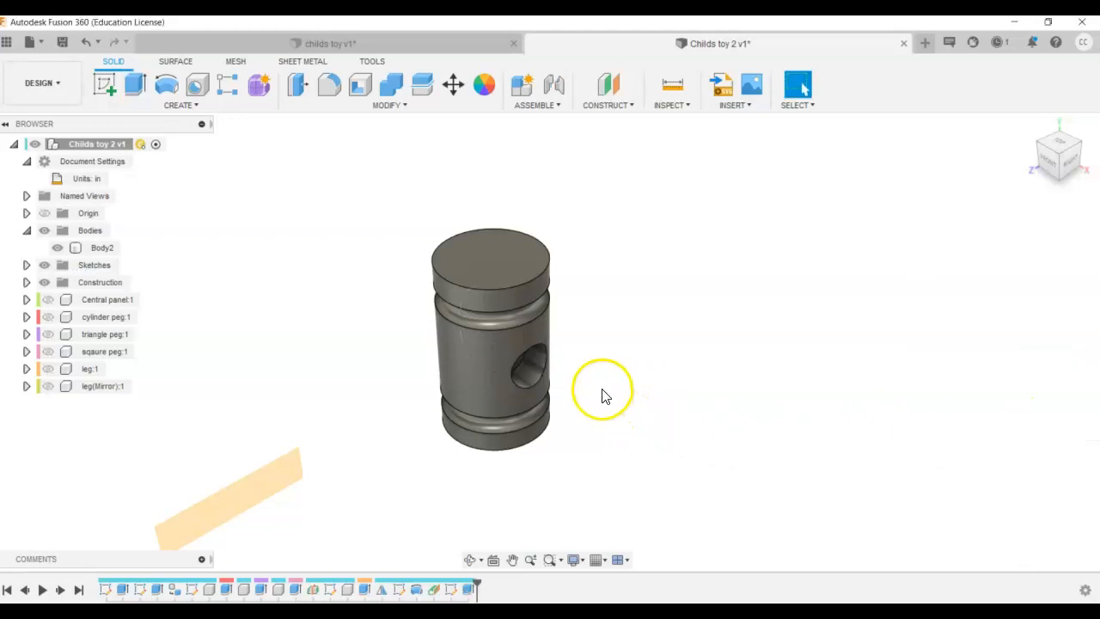
{"action": "mouse_move", "coordinate": [136, 91]}
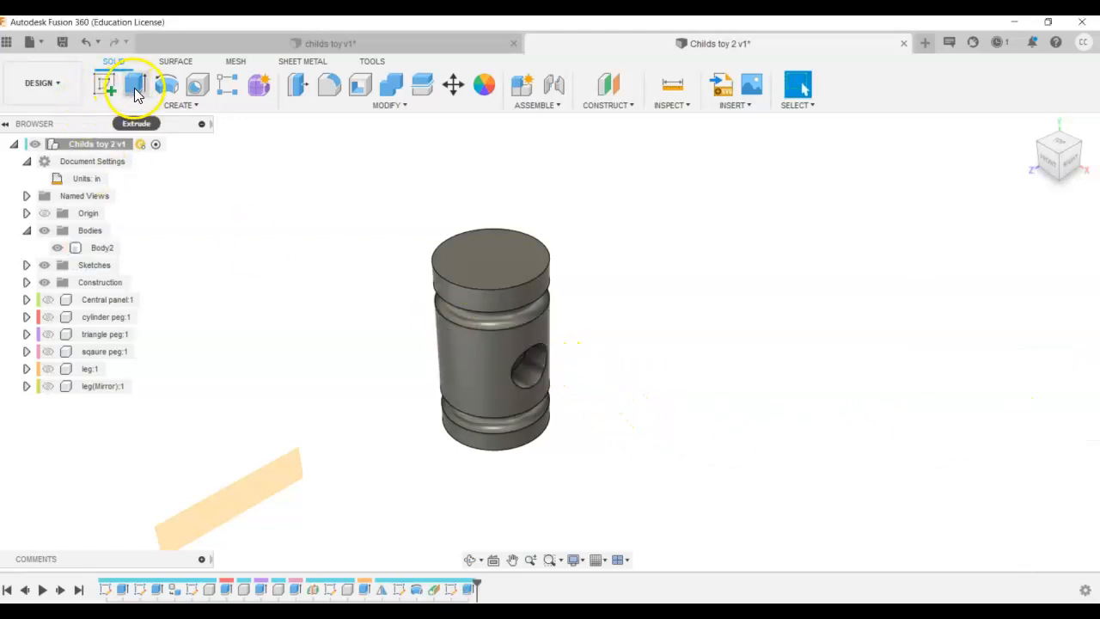
Extrude the hole face 5 in with Join to form the mallet handle as one body
{"action": "left_click", "coordinate": [138, 86]}
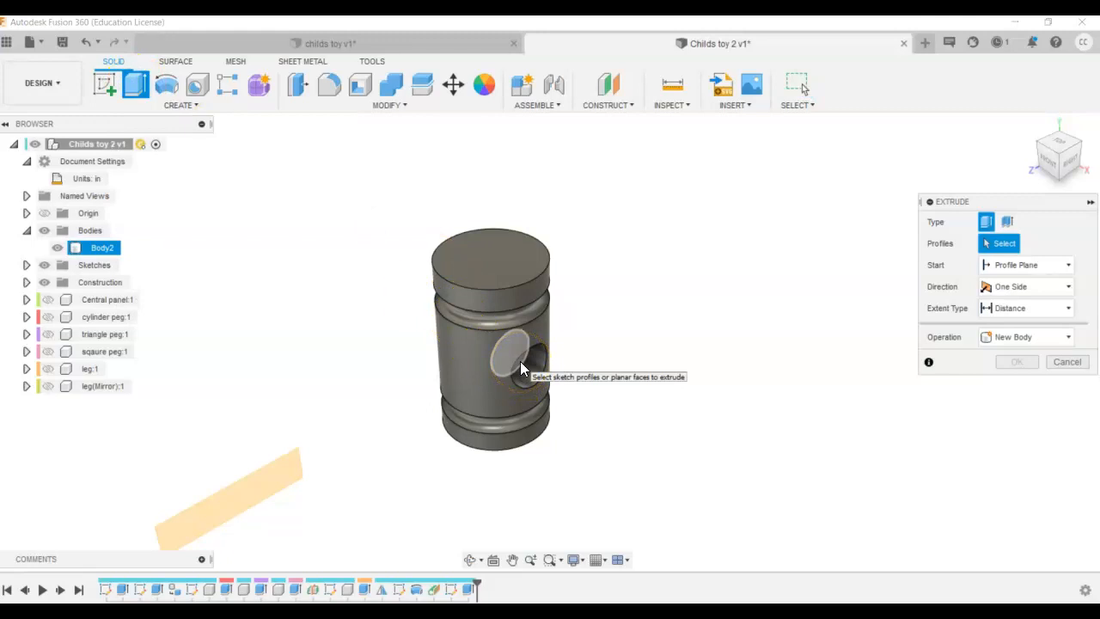
{"action": "left_click", "coordinate": [507, 352]}
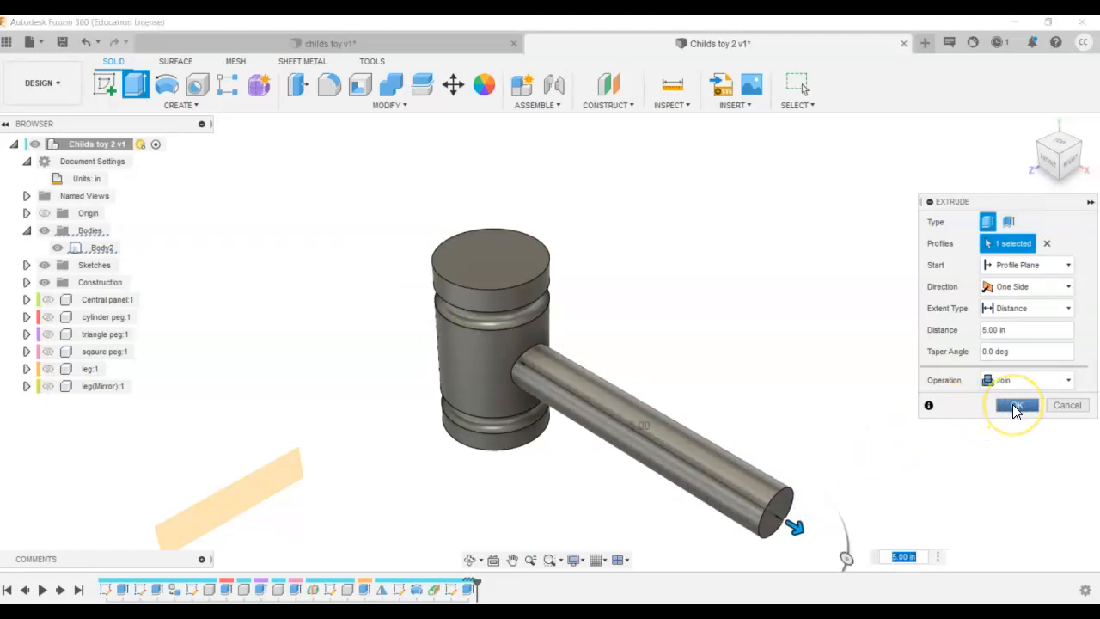
{"action": "left_click", "coordinate": [1018, 406]}
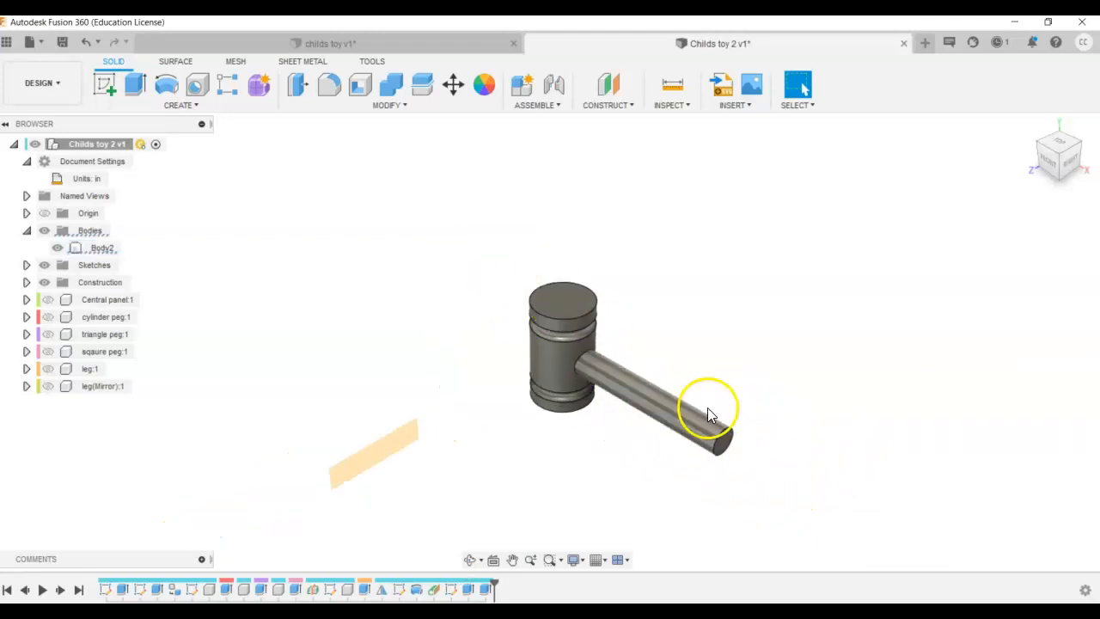
{"action": "mouse_move", "coordinate": [853, 244]}
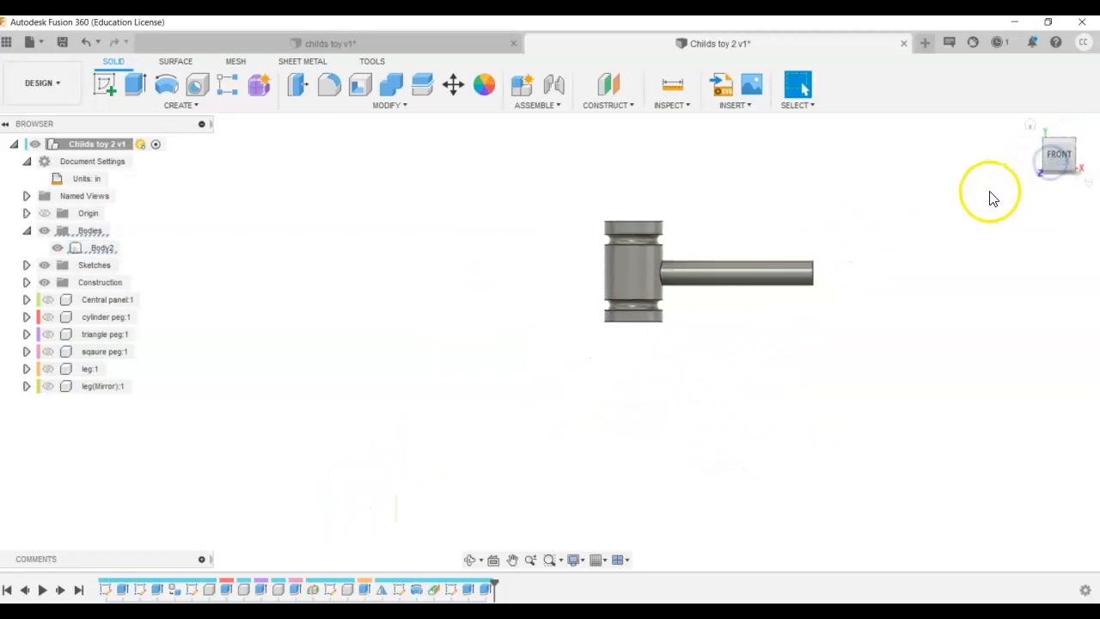
{"action": "left_click_drag", "start_coordinate": [988, 193], "coordinate": [705, 335]}
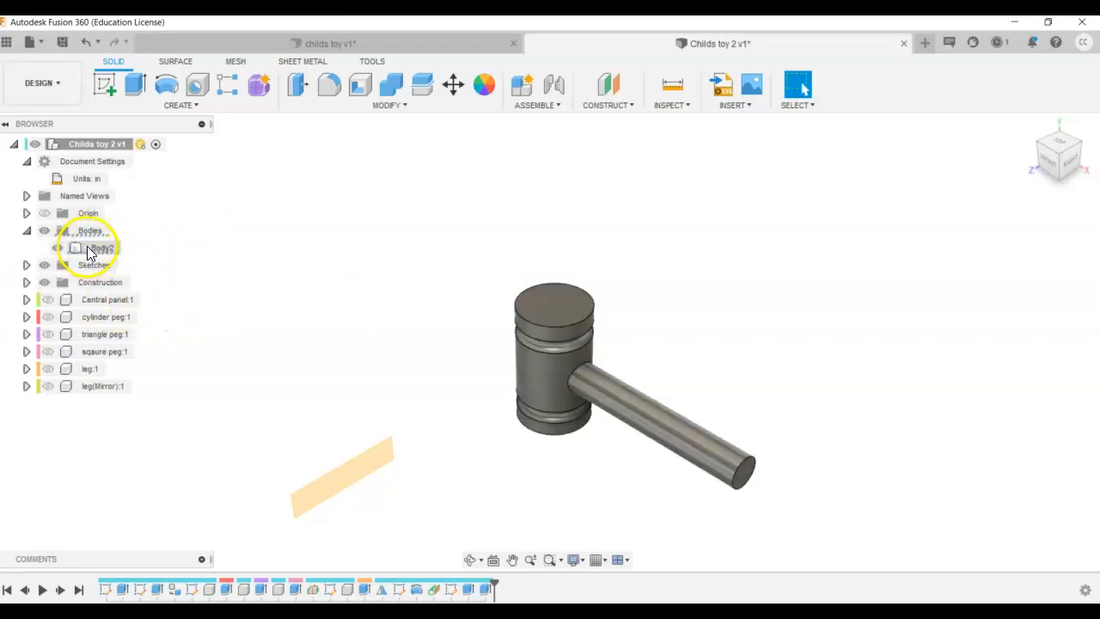
Turn Body2 into its own component and rename it 'mallet'
{"action": "right_click", "coordinate": [94, 247]}
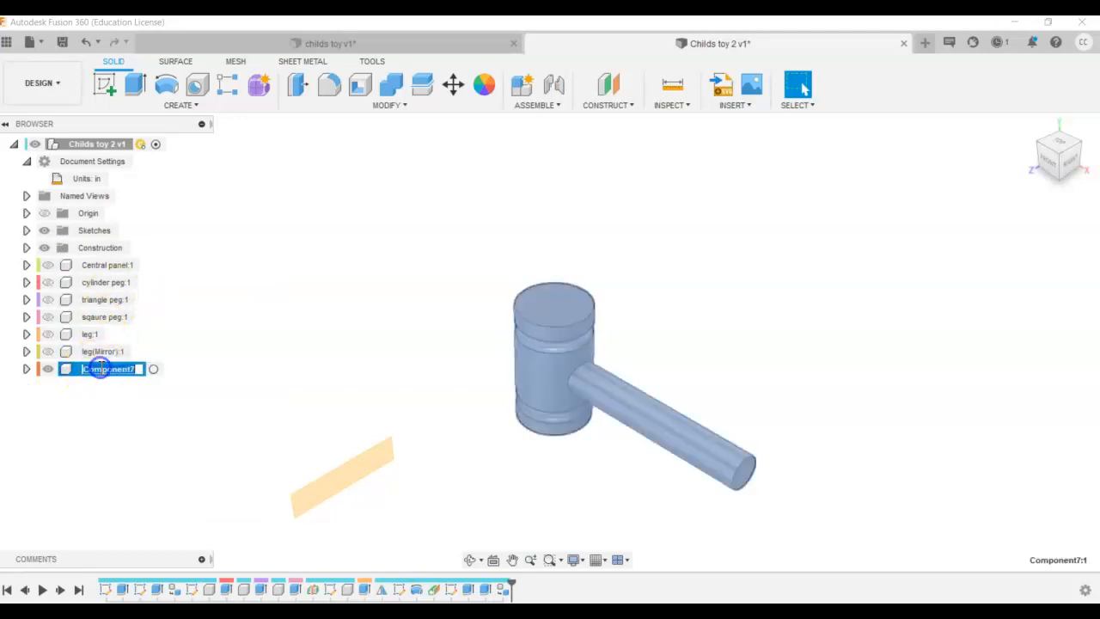
{"action": "type", "text": "mallet:1"}
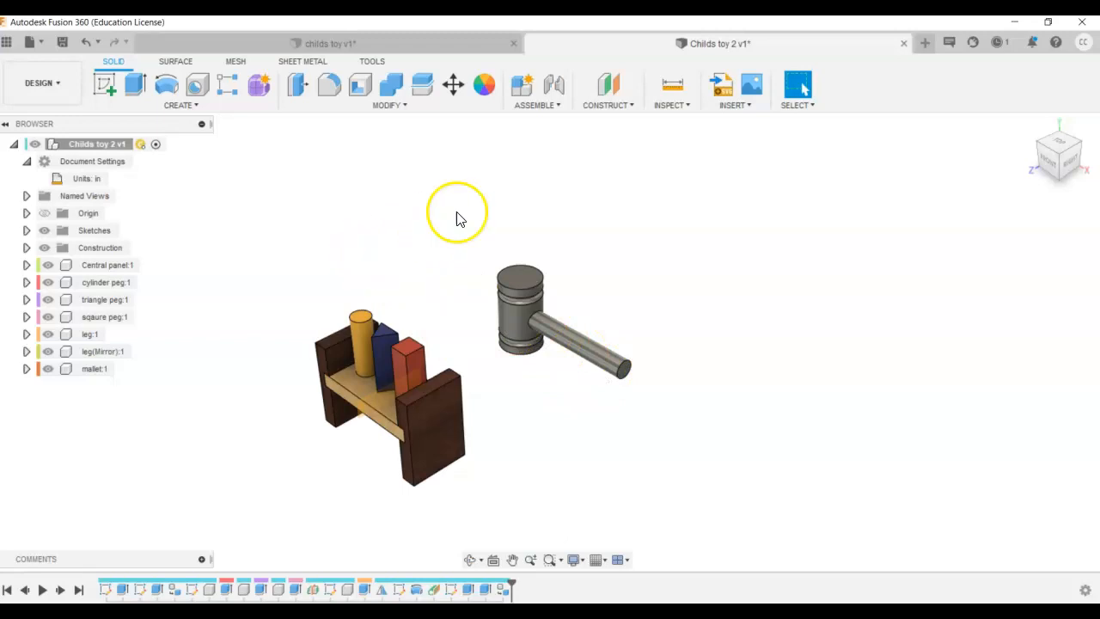
Apply a light wood appearance from the library to the mallet and view it from the front
{"action": "left_click", "coordinate": [482, 85]}
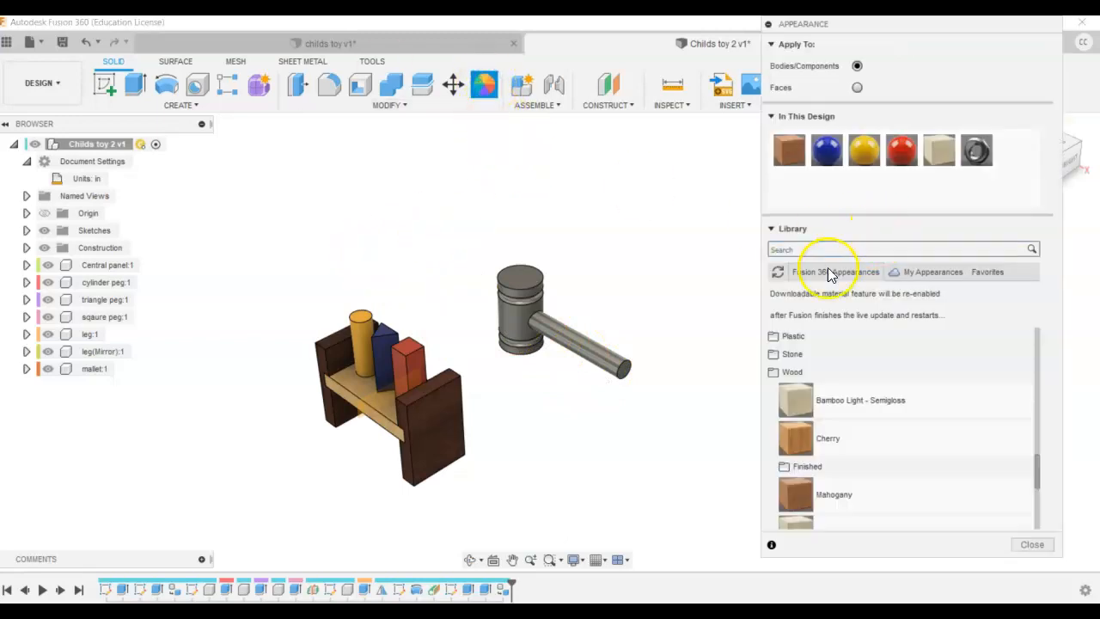
{"action": "mouse_move", "coordinate": [887, 440]}
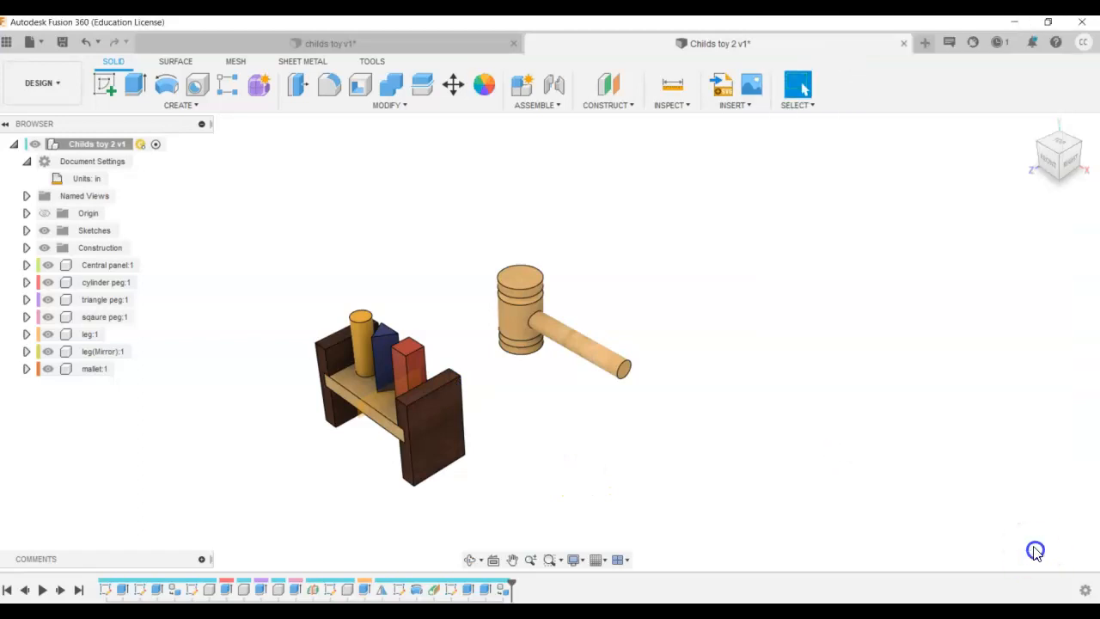
{"action": "mouse_move", "coordinate": [1052, 155]}
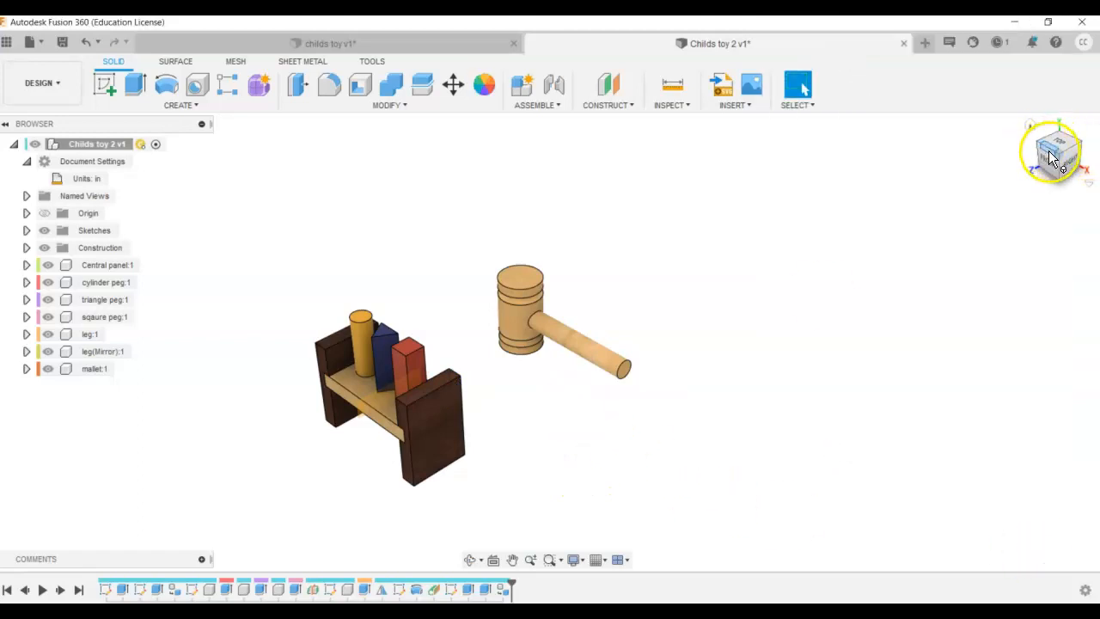
{"action": "left_click", "coordinate": [1050, 153]}
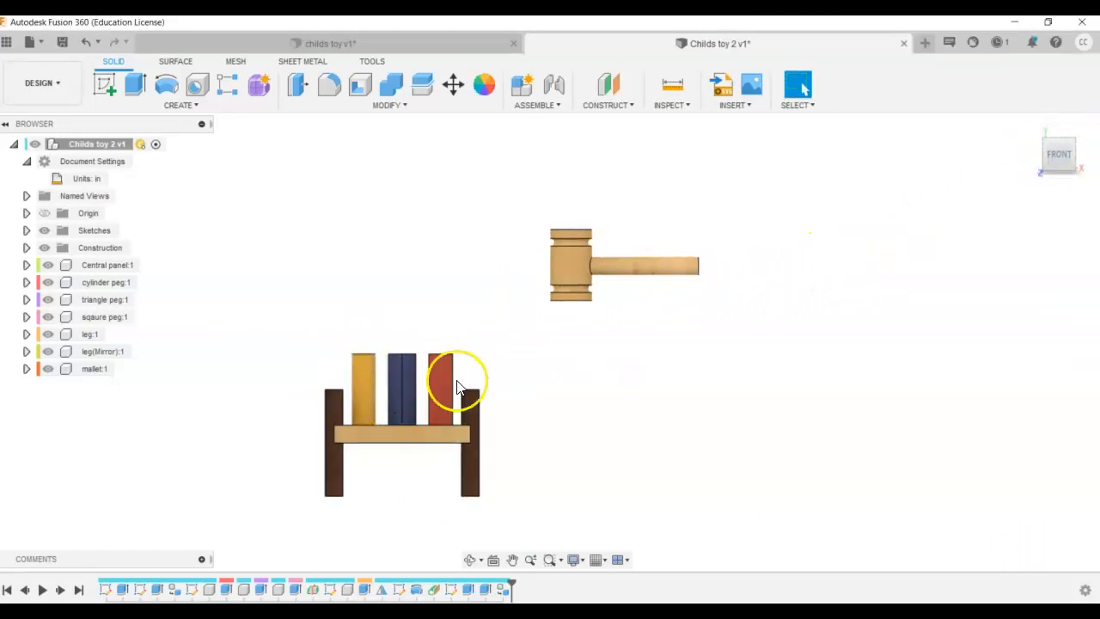
{"action": "mouse_move", "coordinate": [438, 330]}
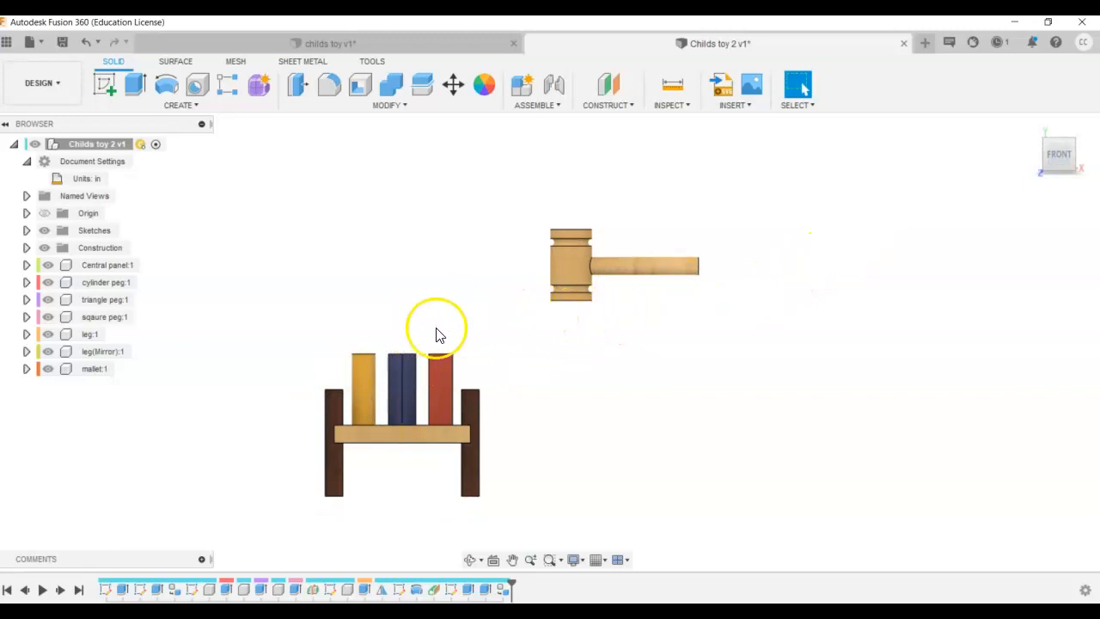